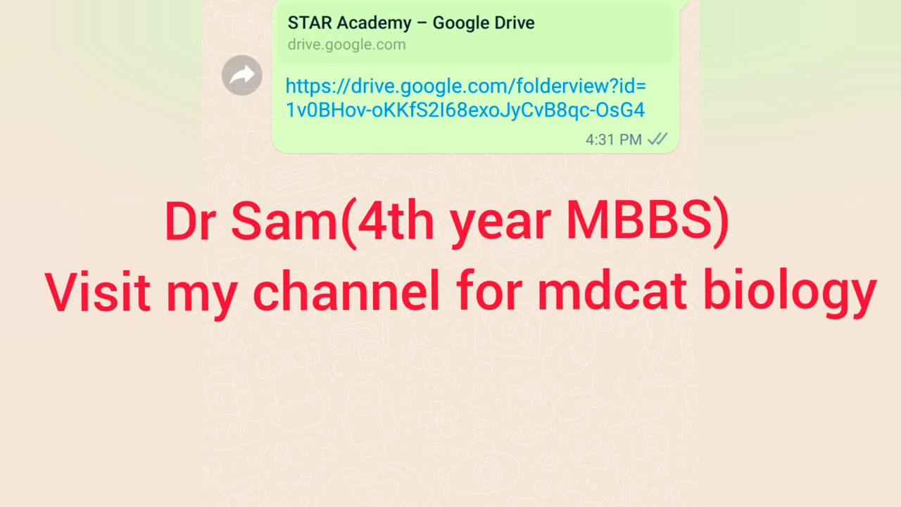
Enter the shared STAR Academy Drive folder and browse its physics chapter folders
left_click(465, 99)
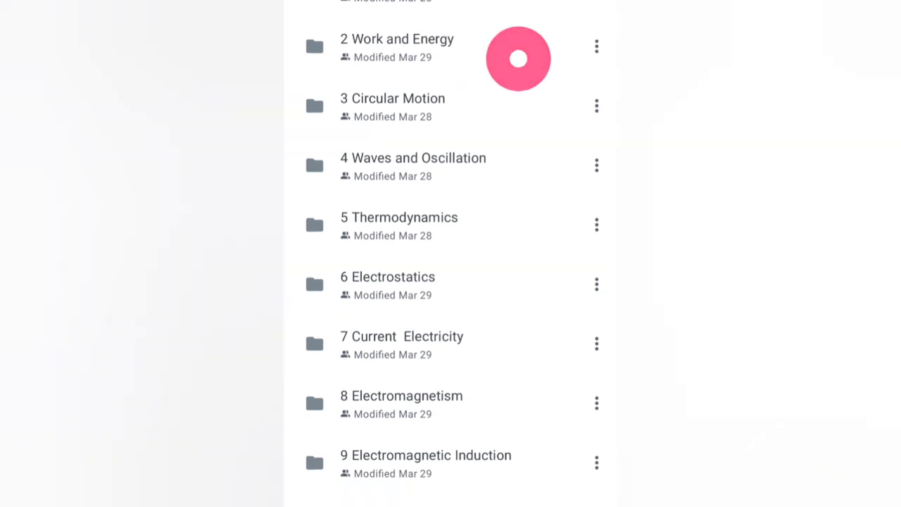
scroll("down", 3)
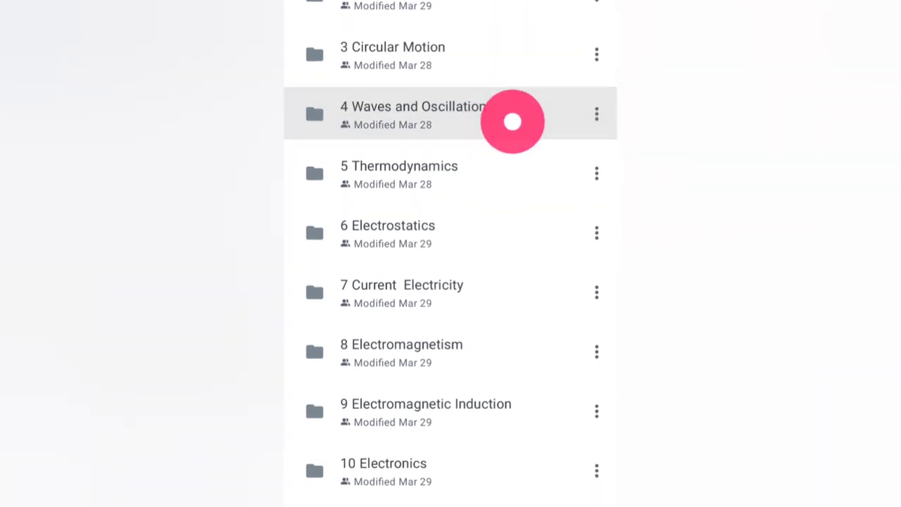
scroll("up", 3)
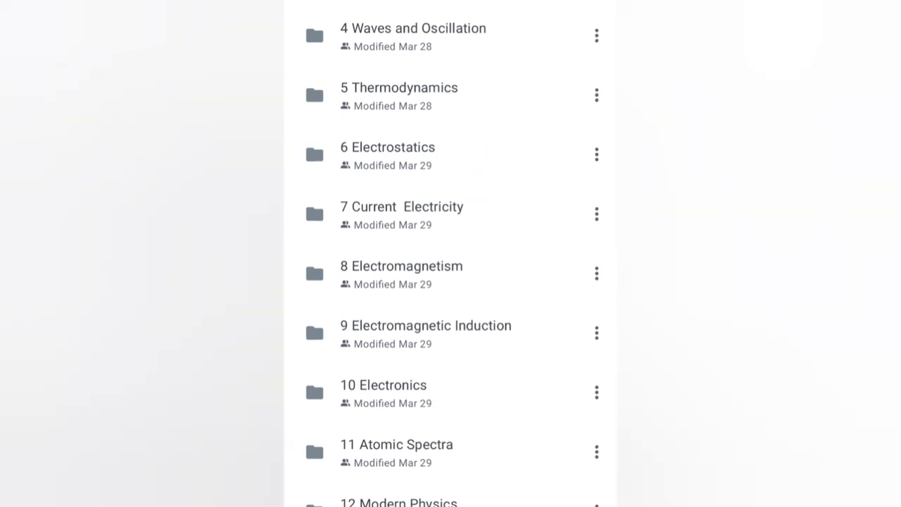
Enter a chapter folder listing Physics PMC/NMDCAT lecture videos from Nov–Dec 2021
left_click(500, 153)
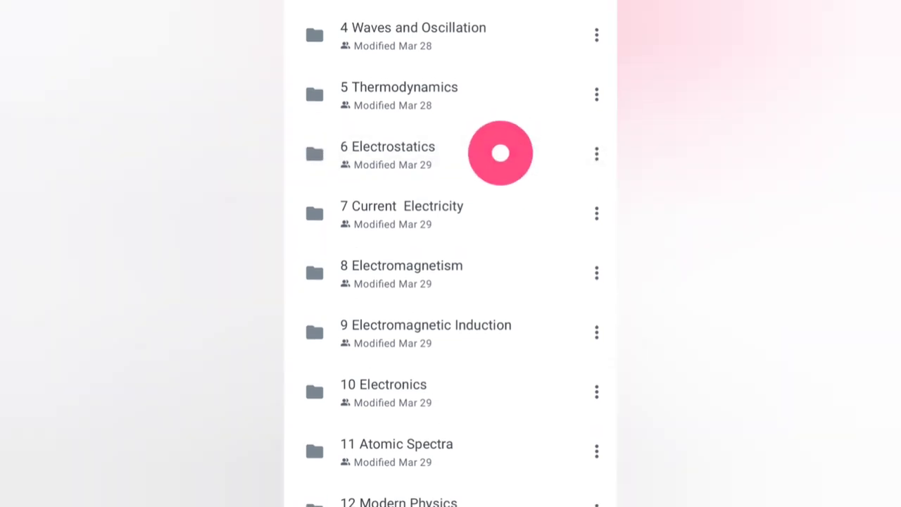
scroll("up", 3)
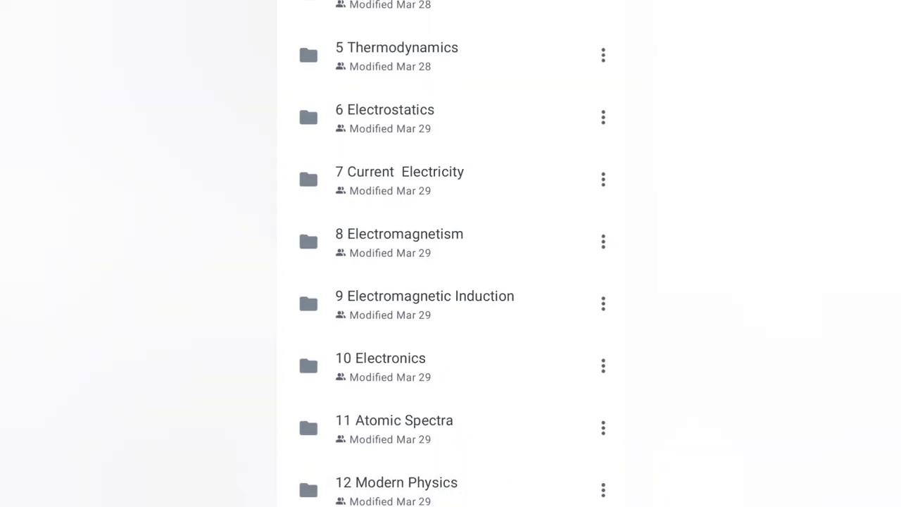
scroll("up", 3)
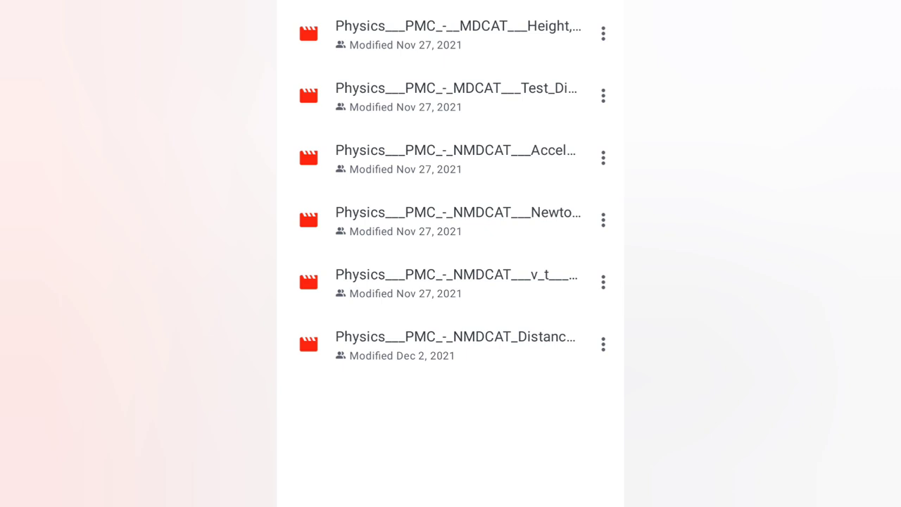
Look through the video list, then return to the physics chapter folder list
scroll("up", 3)
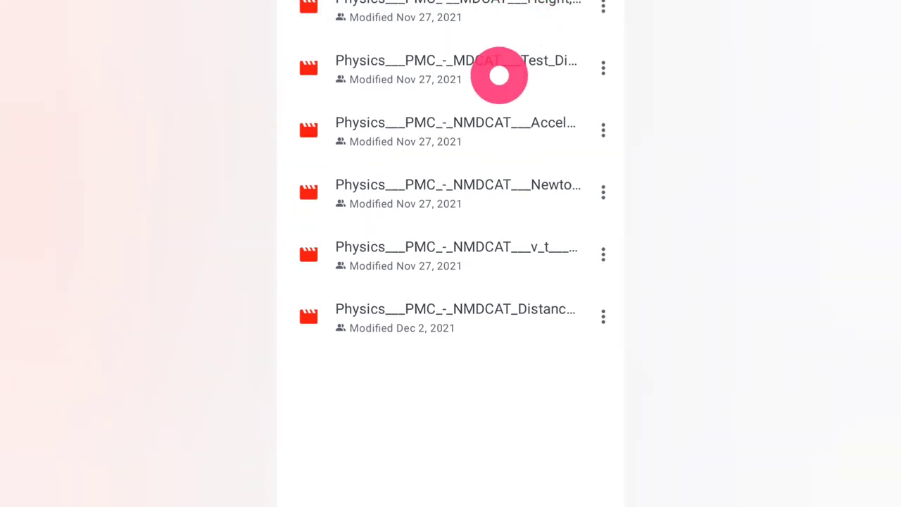
scroll("up", 3)
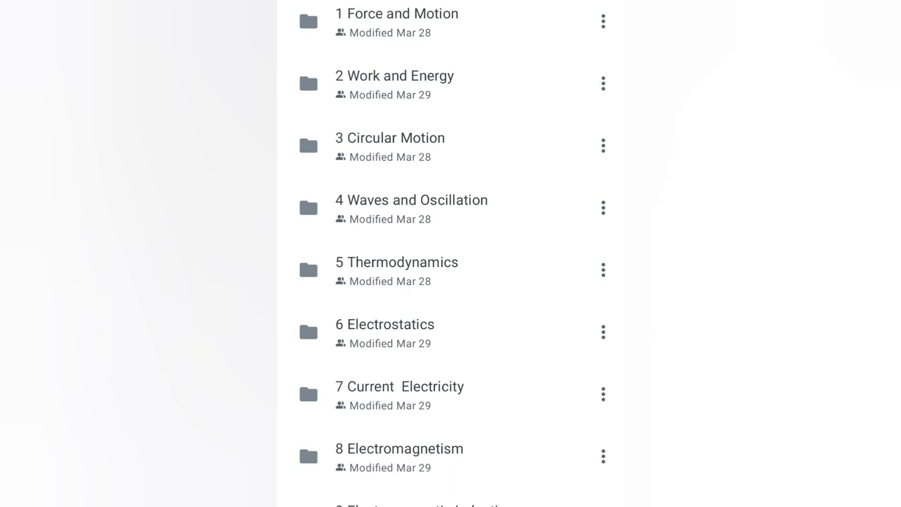
left_click(308, 22)
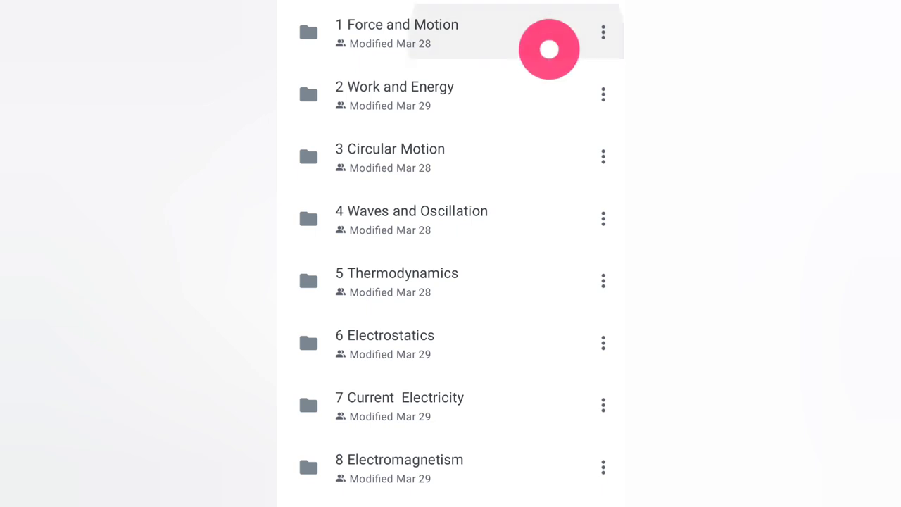
Mark the '1 Force and Motion' chapter folder as selected
left_click(307, 32)
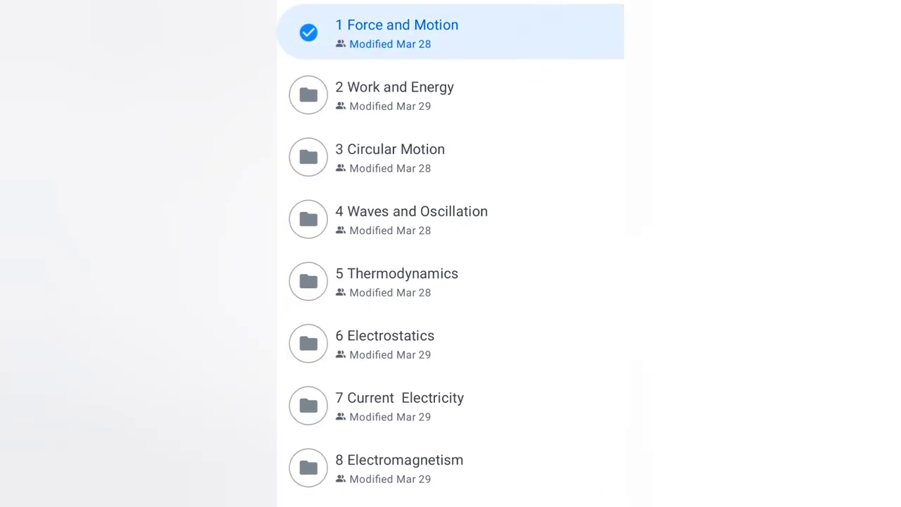